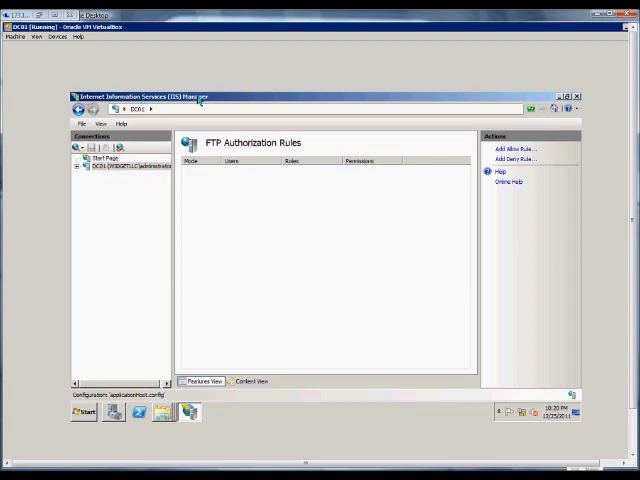
mouse_move(132, 181)
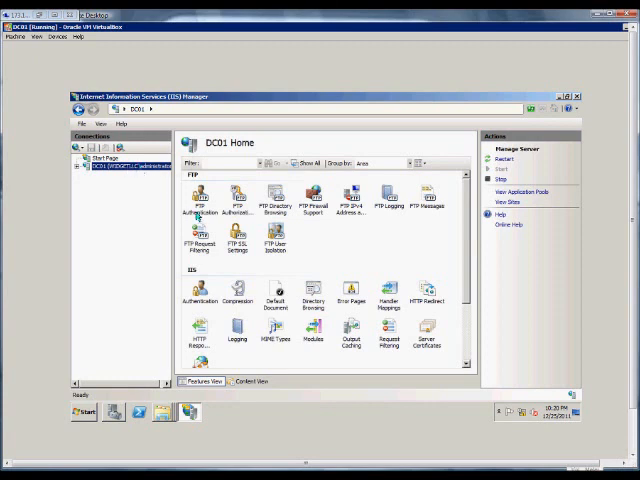
Step: Open FTP Authorization Rules and add an Allow rule for All Users
double_click(237, 197)
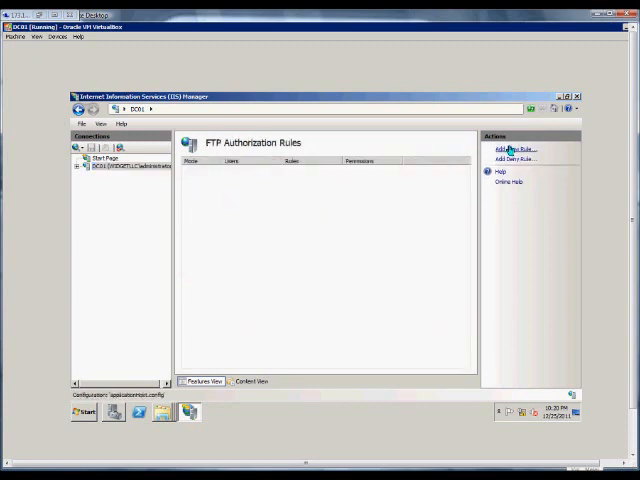
left_click(513, 148)
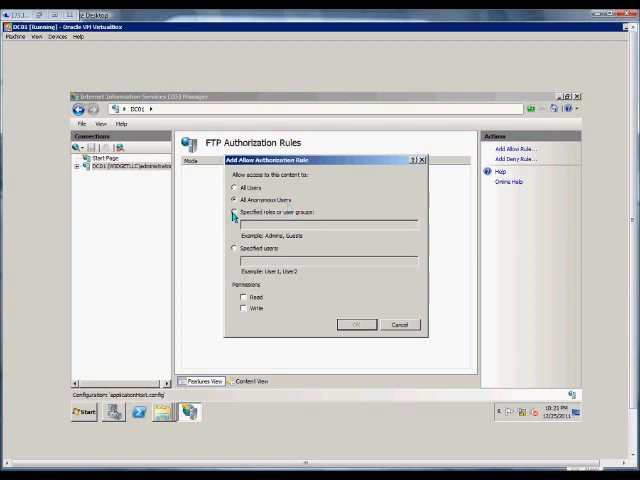
left_click(233, 211)
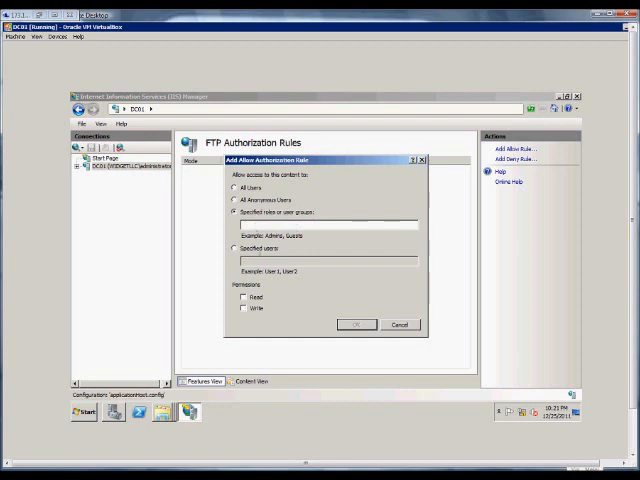
left_click(237, 249)
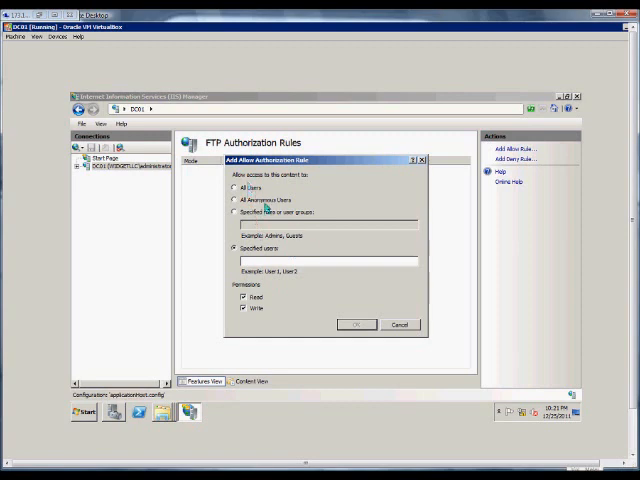
left_click(355, 324)
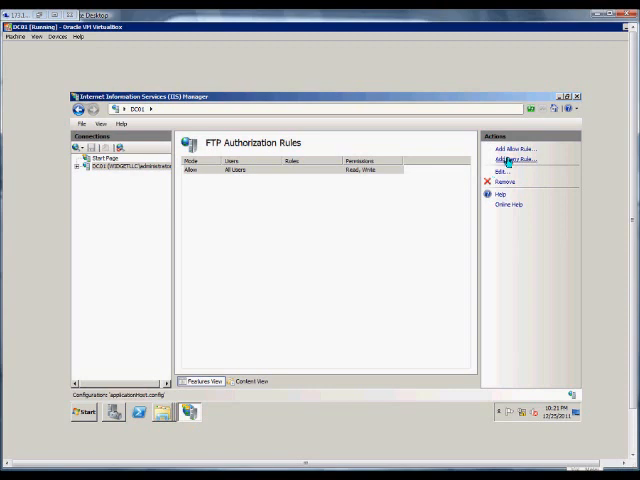
Step: Add a Deny rule for user1 with Read and Write permissions
left_click(513, 159)
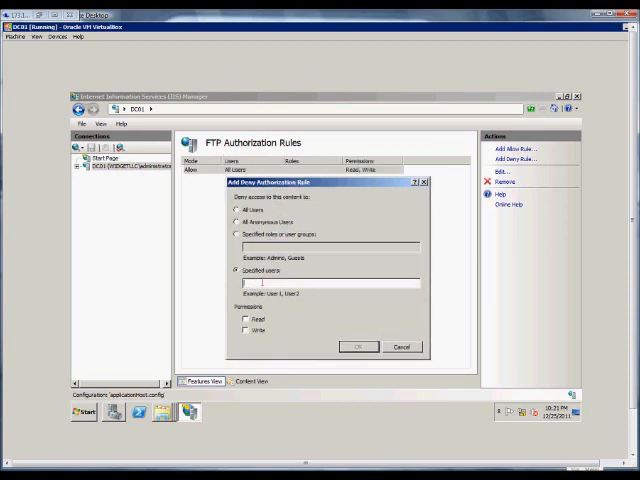
type("user 1")
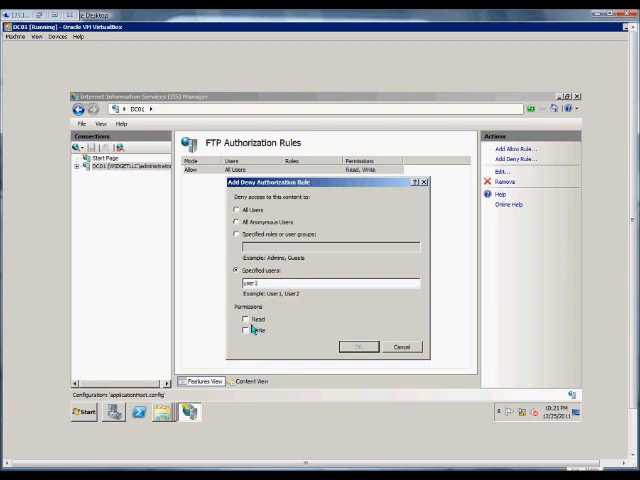
left_click(245, 320)
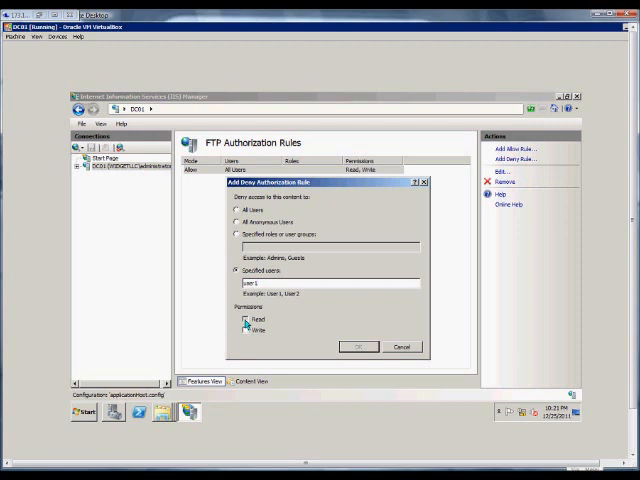
left_click(246, 330)
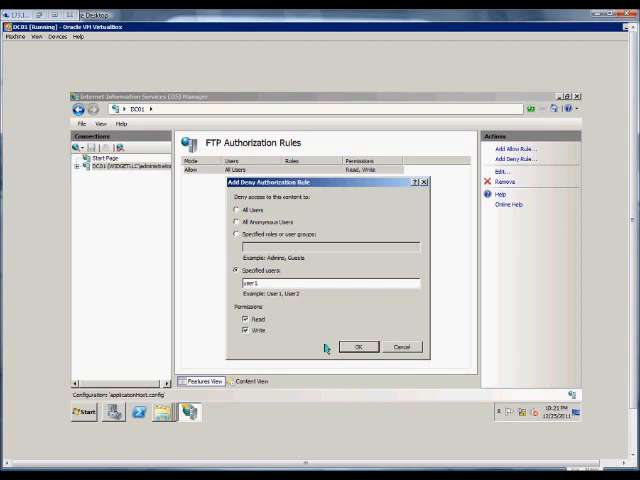
left_click(357, 346)
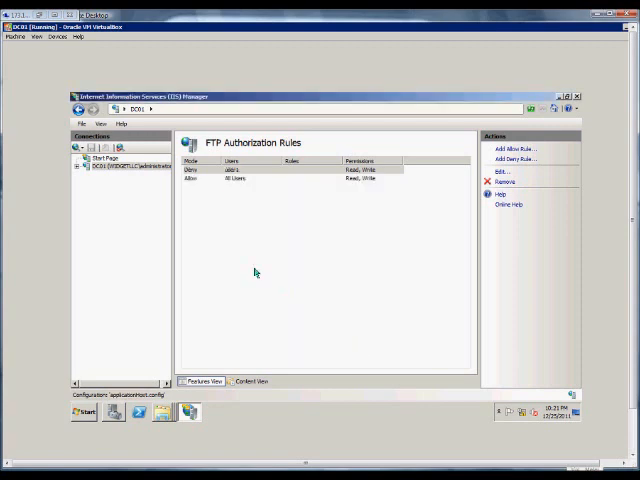